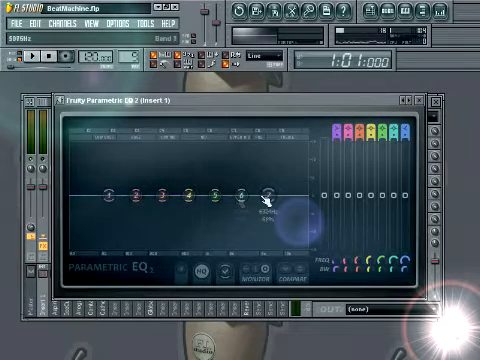
- Raise the high-frequency band and pull a neighbouring band up into the combined curve
{"action": "left_click_drag", "start_coordinate": [264, 198], "coordinate": [264, 156]}
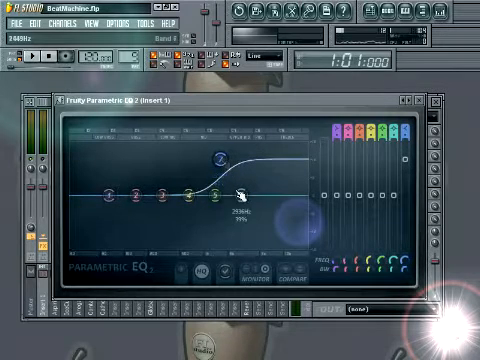
{"action": "left_click_drag", "start_coordinate": [240, 184], "coordinate": [216, 160]}
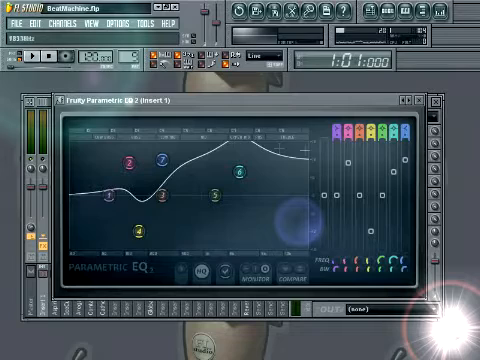
- Nudge a band's frequency, then lower its gain slightly to refine the curve
{"action": "left_click_drag", "start_coordinate": [240, 172], "coordinate": [236, 172]}
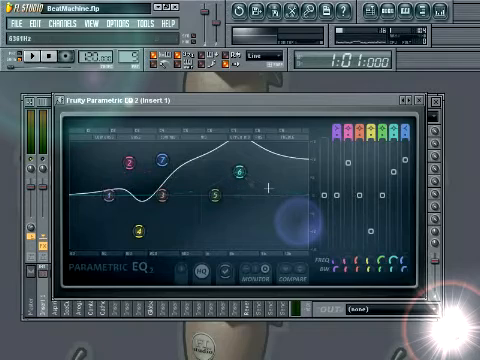
{"action": "left_click_drag", "start_coordinate": [236, 176], "coordinate": [236, 196]}
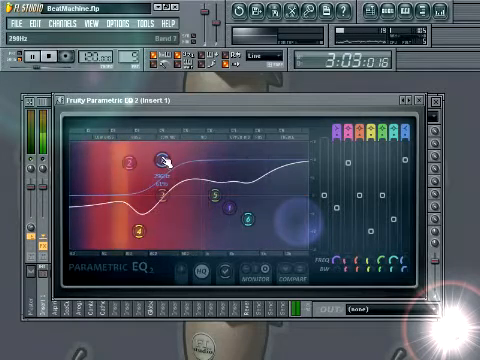
- Bring up the filter-type options menu for the low-frequency band
{"action": "right_click", "coordinate": [160, 158]}
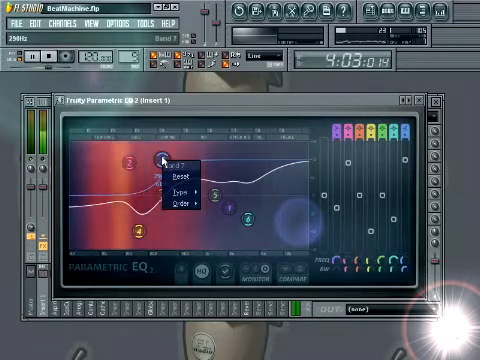